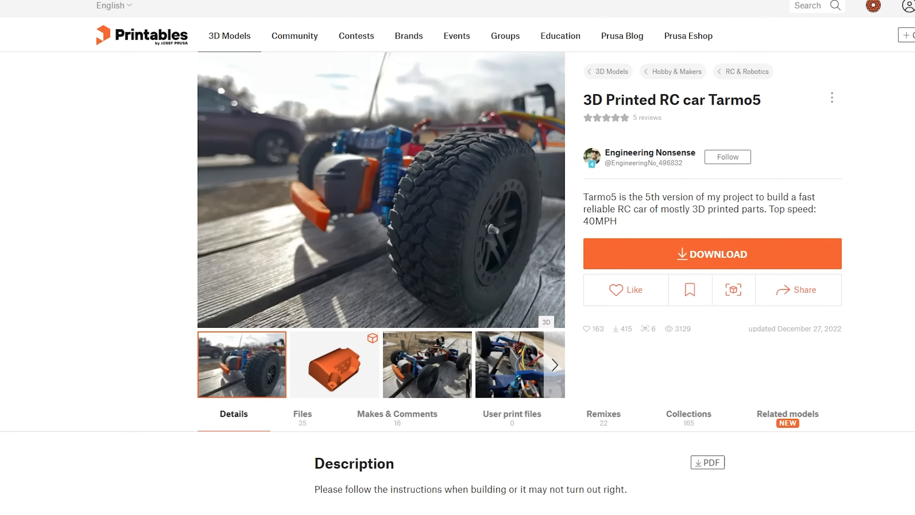
- Go to the USS St. Louis World of Warships model page and view its Description section
click(650, 152)
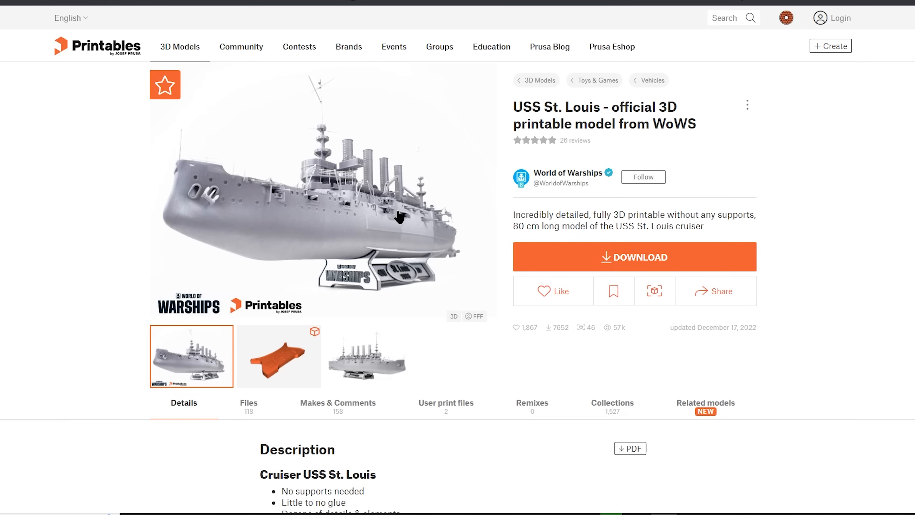
scroll(down, 3)
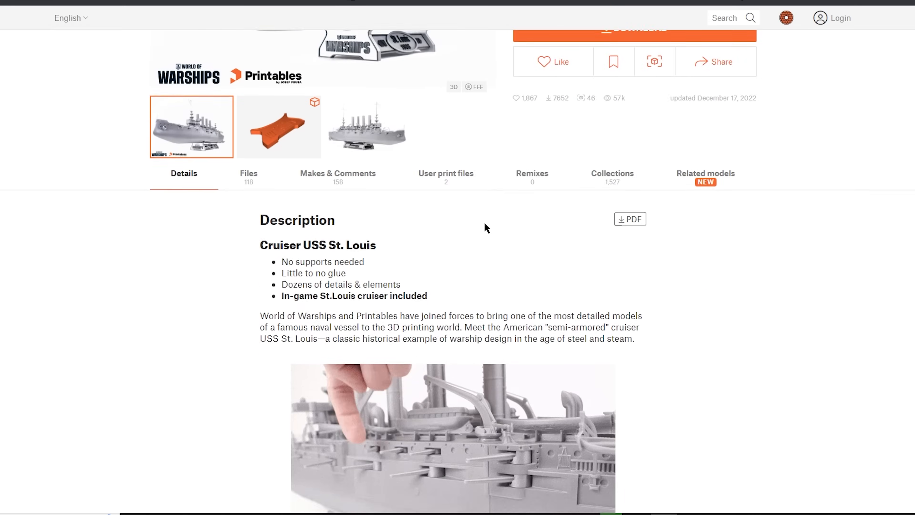